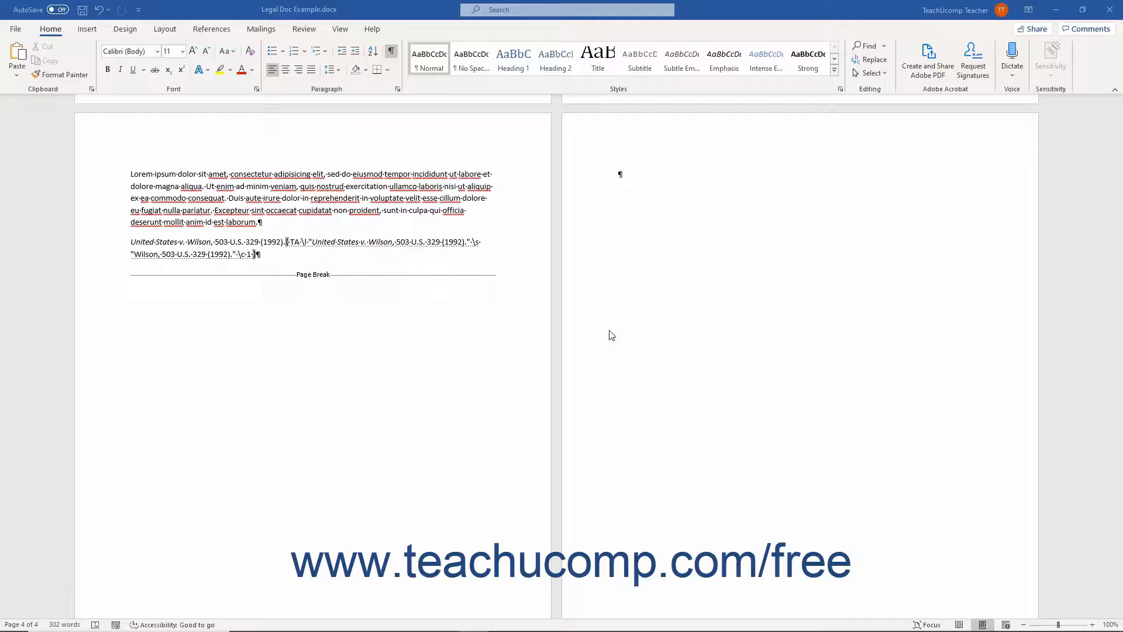
Scroll through the document and toggle Show/Hide ¶ to hide paragraph marks and field codes.
{"action": "scroll", "scroll_direction": "up", "scroll_amount": 3}
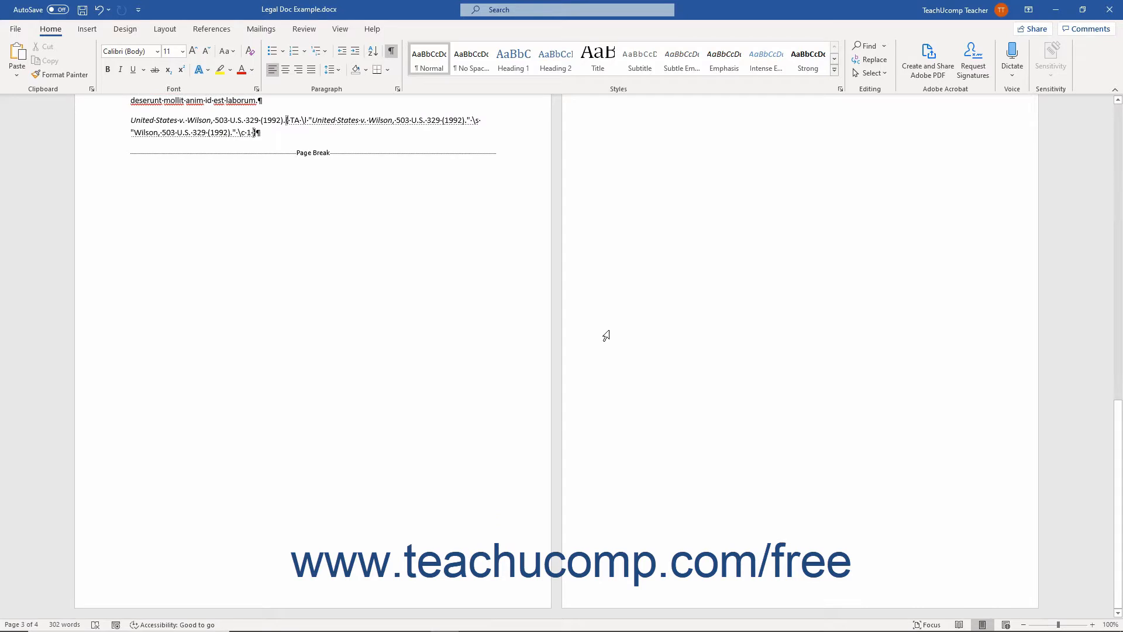
{"action": "scroll", "scroll_direction": "up", "scroll_amount": 3}
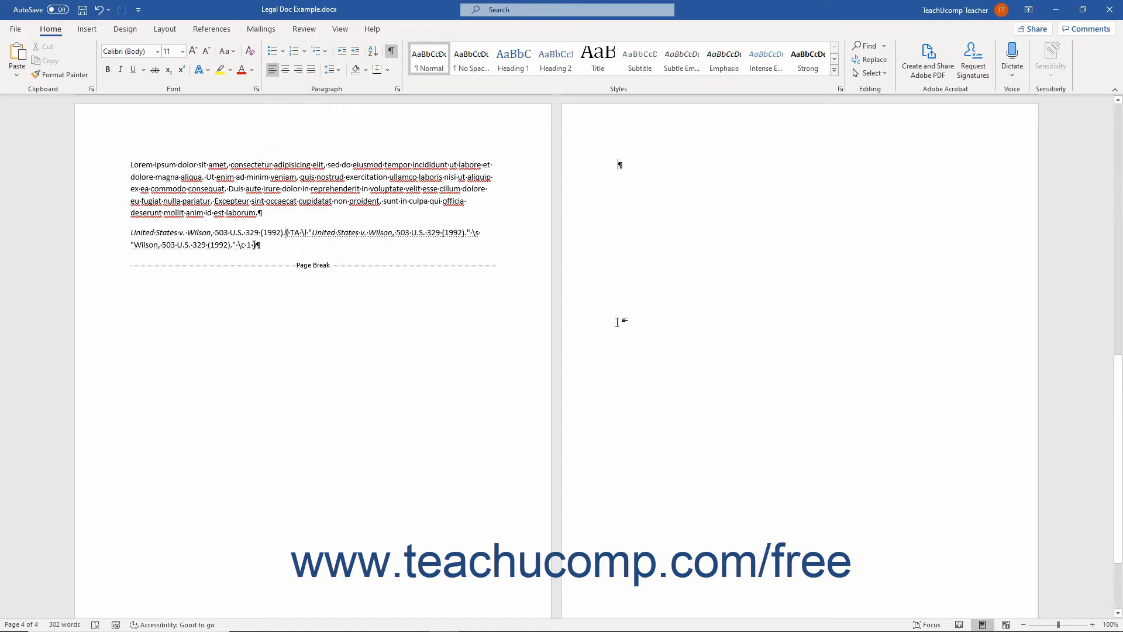
{"action": "mouse_move", "coordinate": [616, 183]}
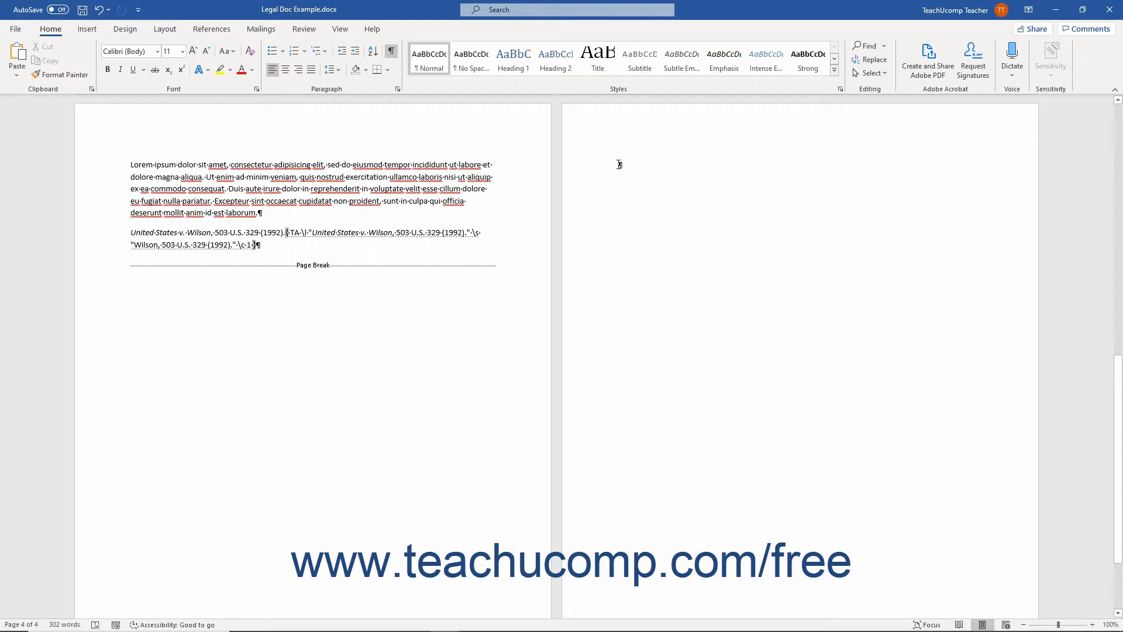
{"action": "mouse_move", "coordinate": [618, 164]}
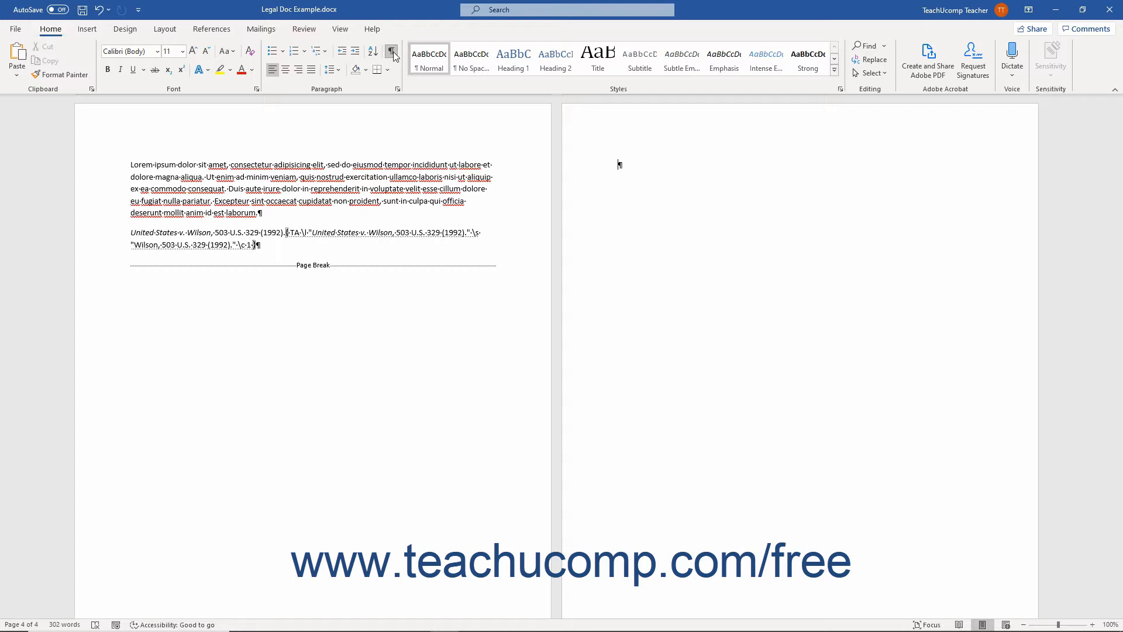
{"action": "mouse_move", "coordinate": [392, 50]}
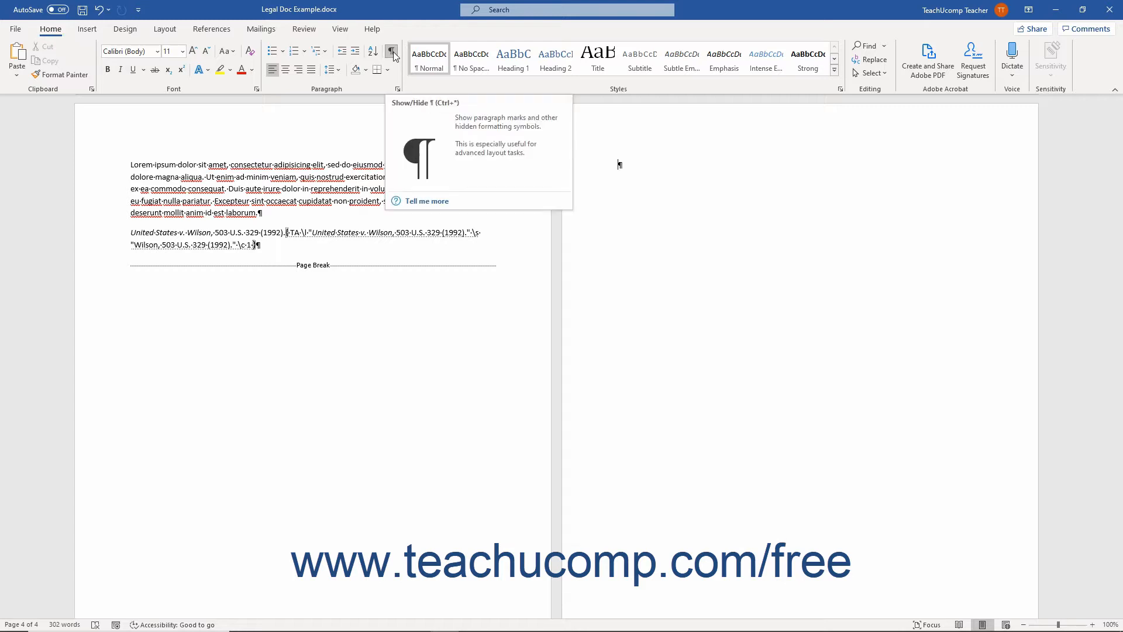
{"action": "left_click", "coordinate": [392, 51]}
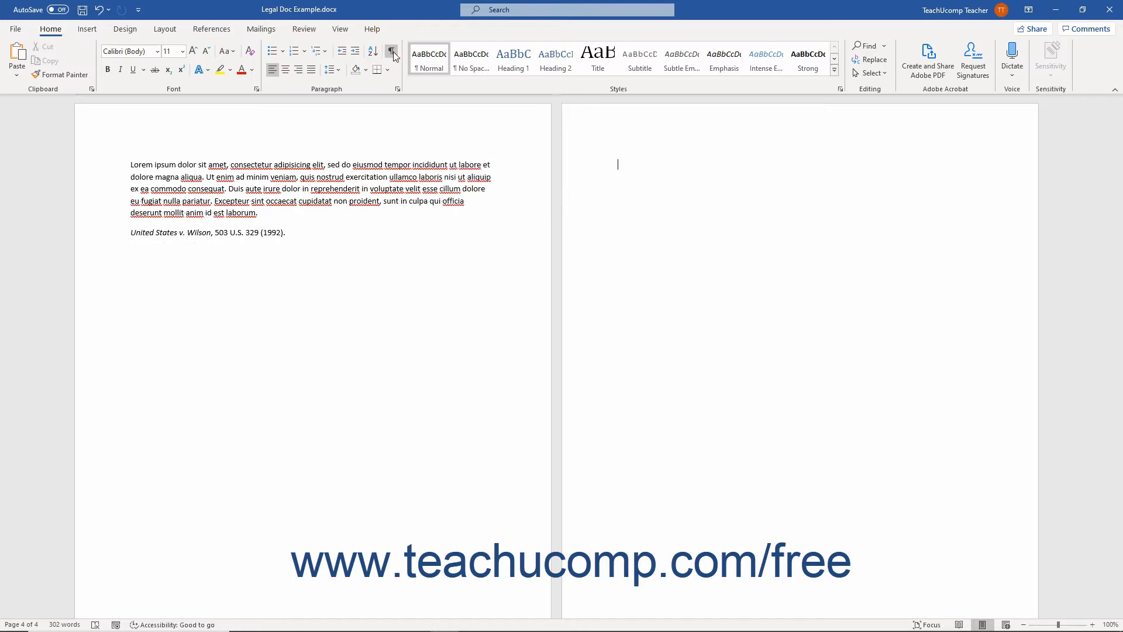
{"action": "left_click", "coordinate": [391, 51]}
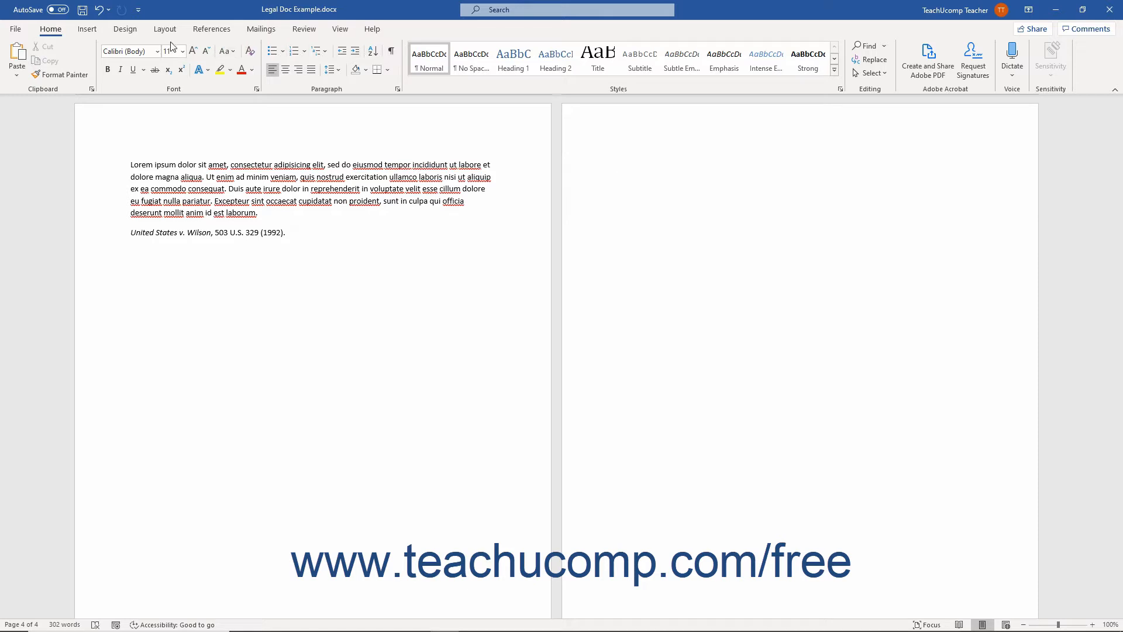
Open the Insert Table of Authorities dialog from the References tab.
{"action": "left_click", "coordinate": [211, 28]}
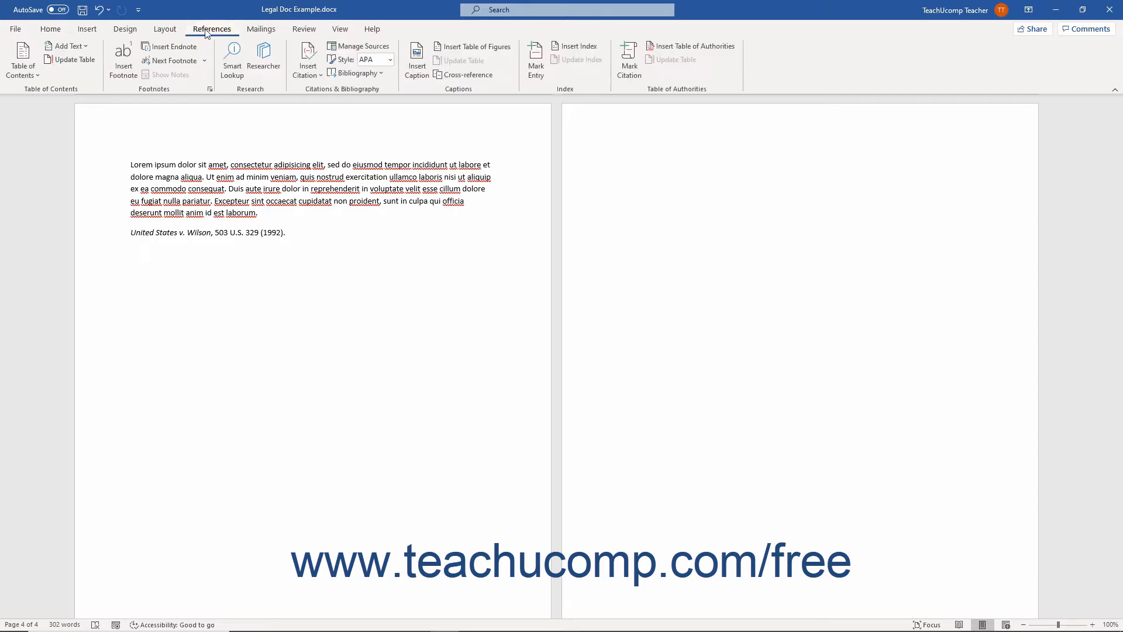
{"action": "mouse_move", "coordinate": [690, 45]}
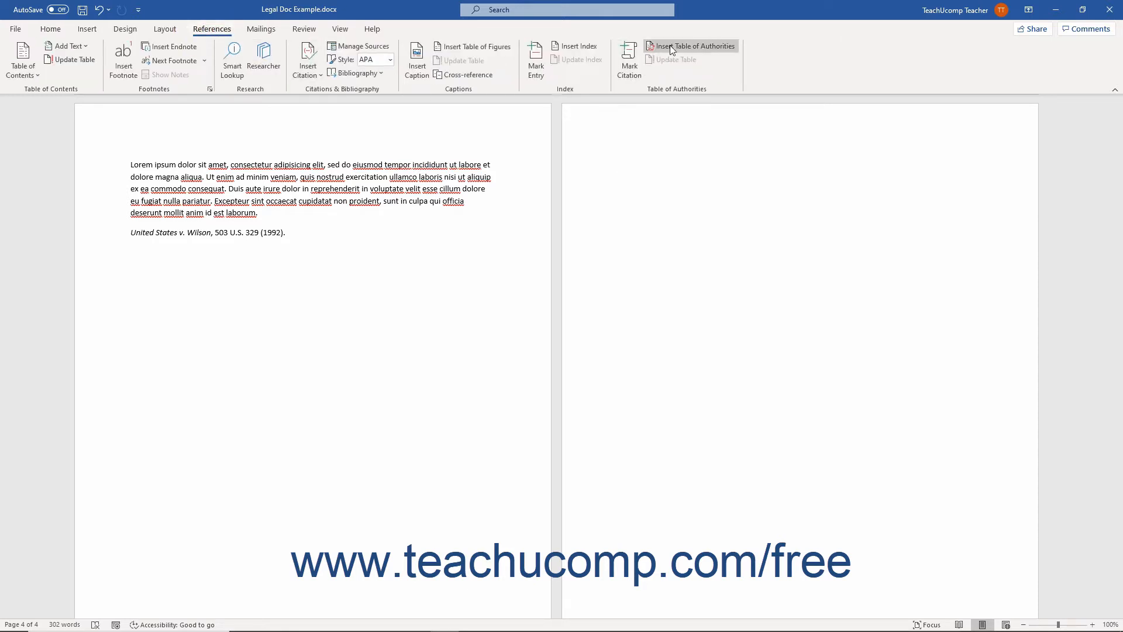
{"action": "mouse_move", "coordinate": [690, 46]}
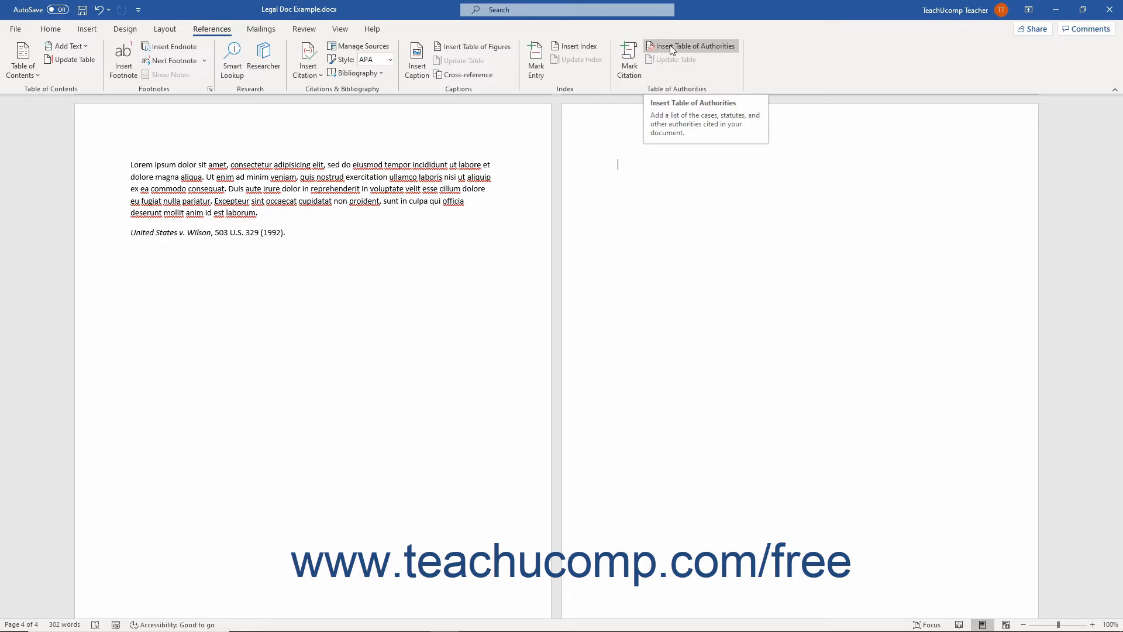
{"action": "left_click", "coordinate": [695, 45]}
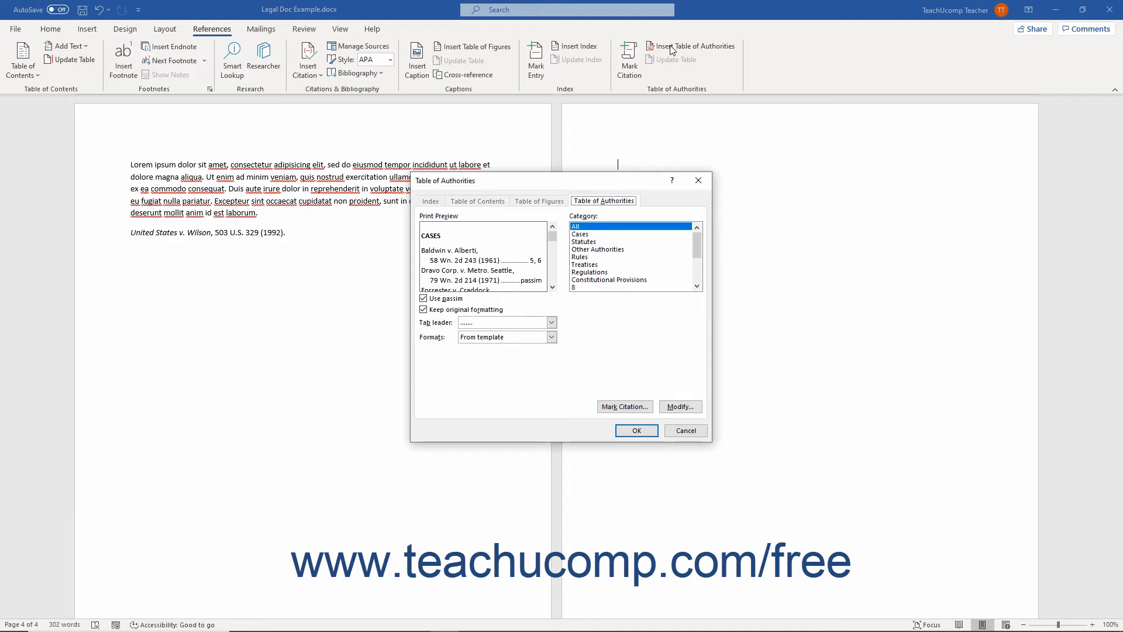
{"action": "mouse_move", "coordinate": [595, 181]}
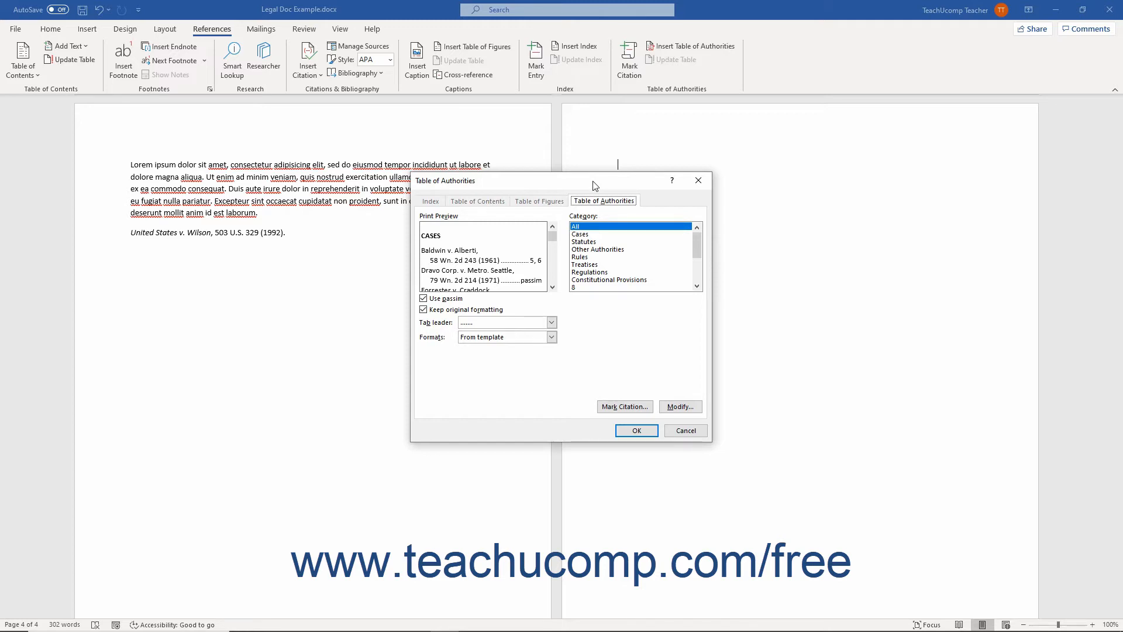
{"action": "mouse_move", "coordinate": [534, 280]}
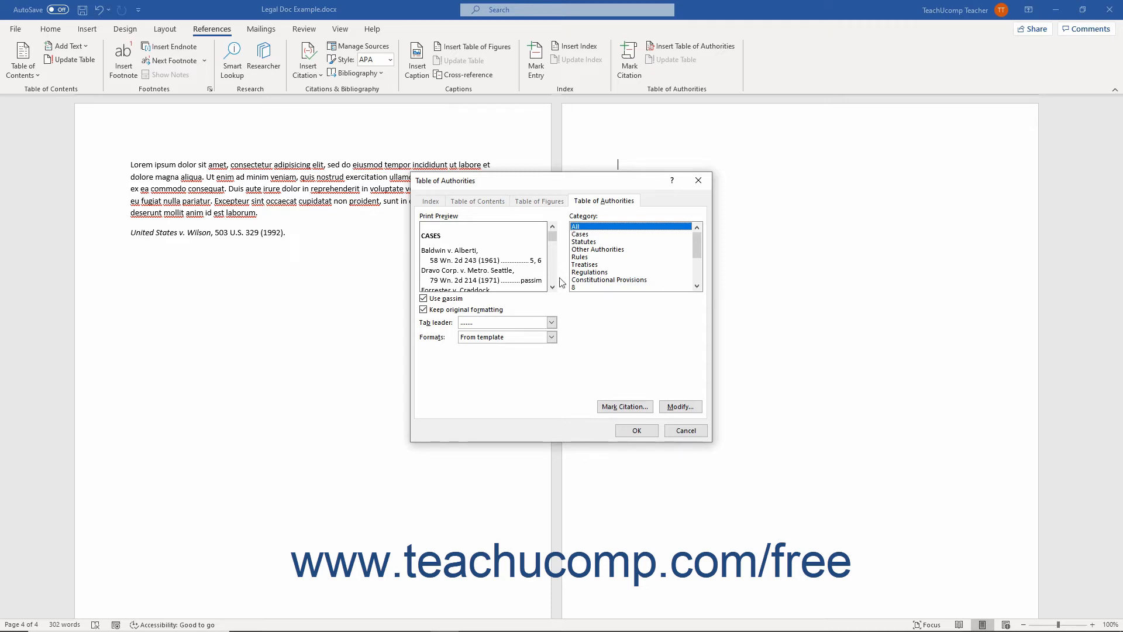
{"action": "left_click", "coordinate": [551, 337]}
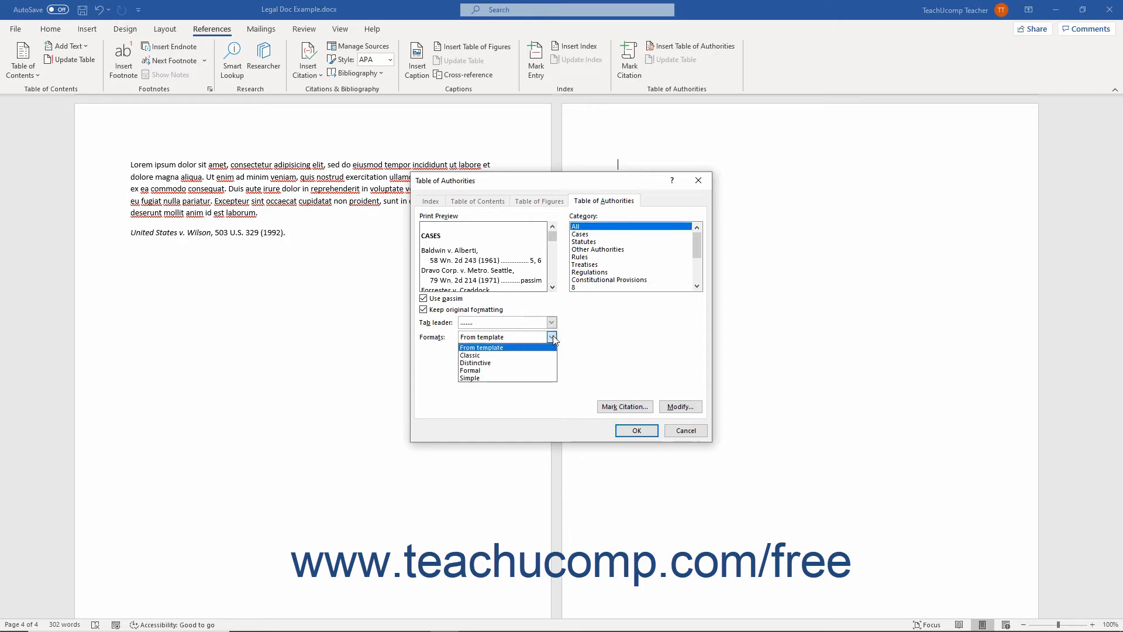
{"action": "left_click", "coordinate": [482, 347]}
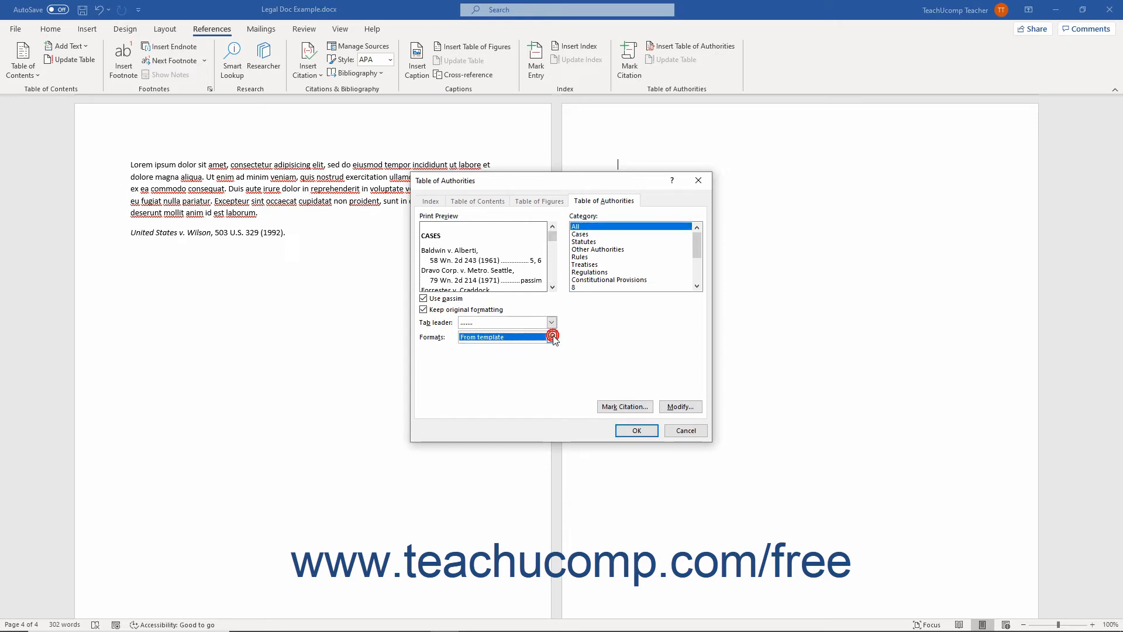
{"action": "mouse_move", "coordinate": [475, 228]}
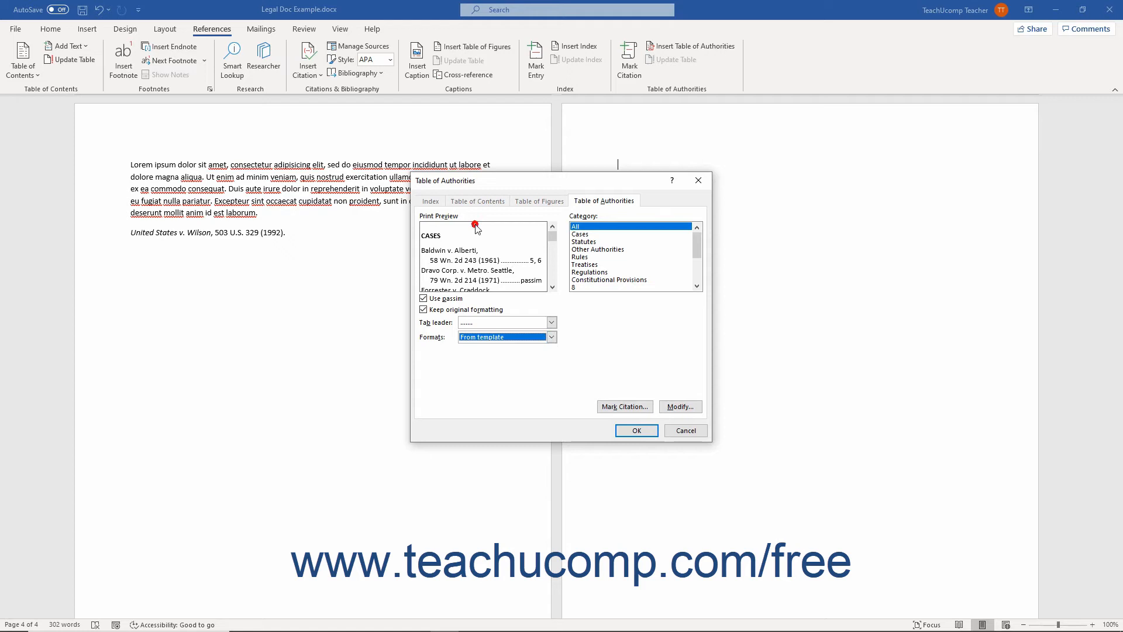
{"action": "mouse_move", "coordinate": [476, 229]}
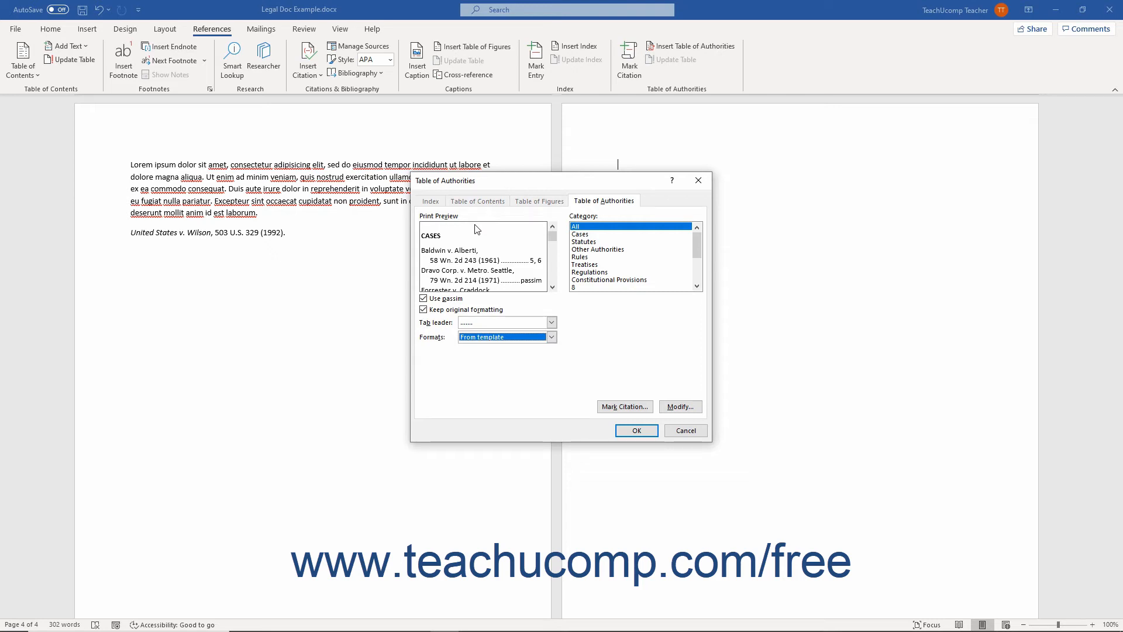
{"action": "mouse_move", "coordinate": [464, 263]}
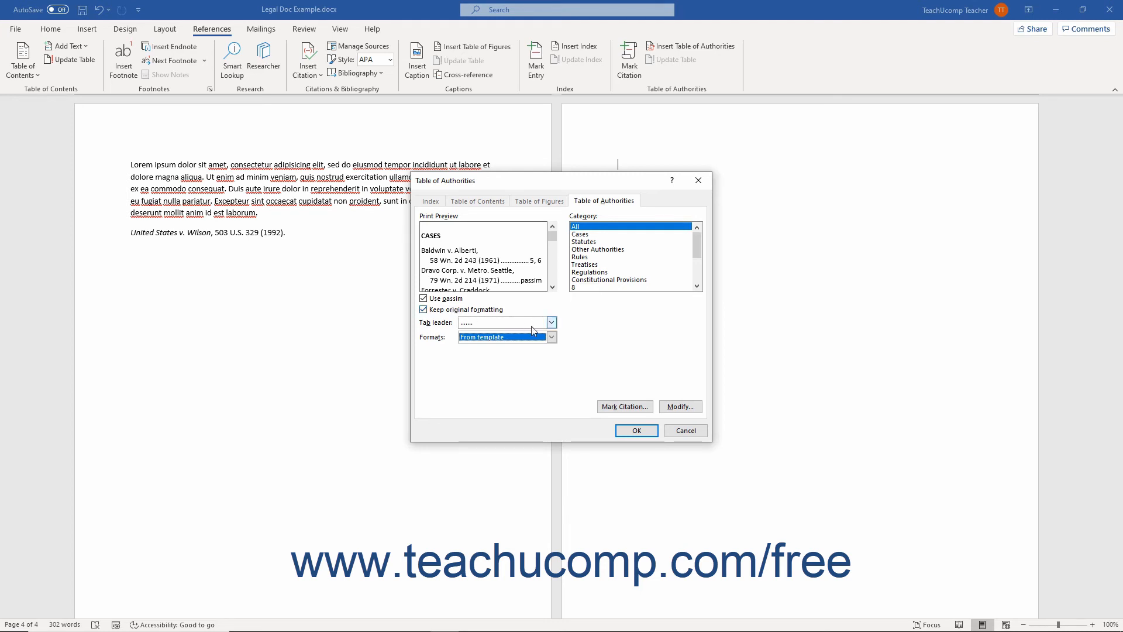
Choose a dotted tab leader and insert the three-case Table of Authorities.
{"action": "left_click", "coordinate": [551, 322]}
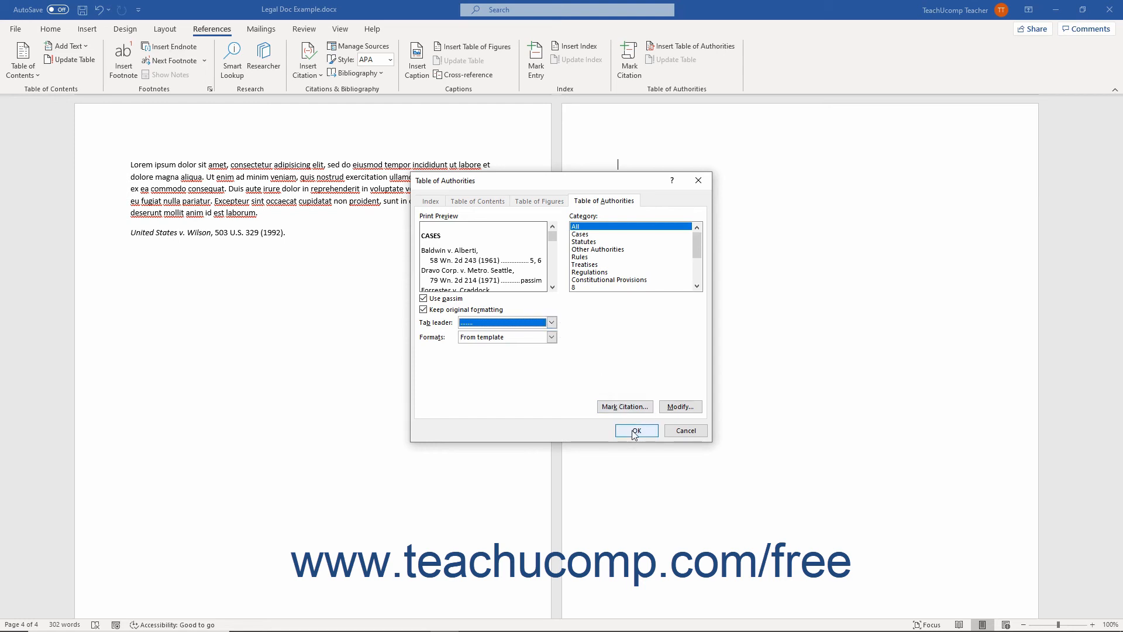
{"action": "left_click", "coordinate": [635, 430]}
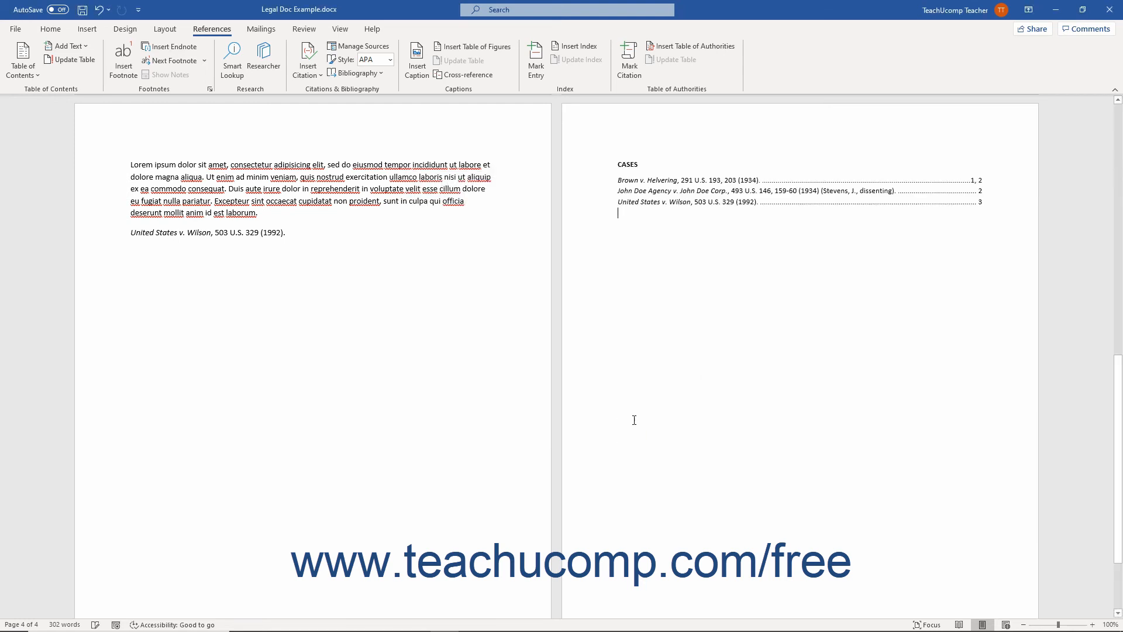